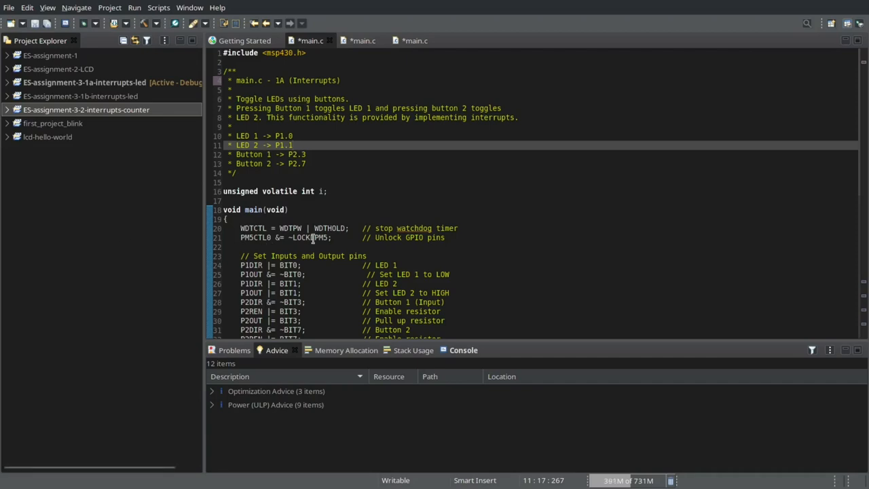
pyautogui.moveTo(330, 163)
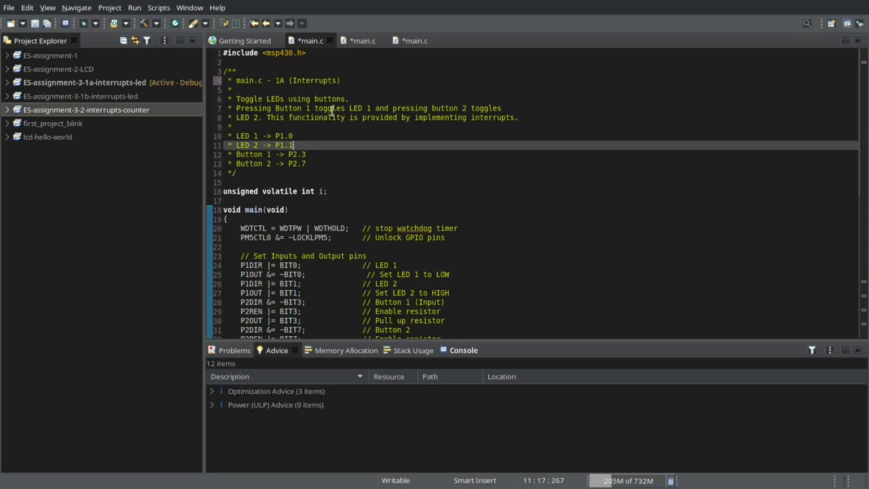
# Review the 1B alternate-LED program's main.c in the editor.
pyautogui.click(360, 40)
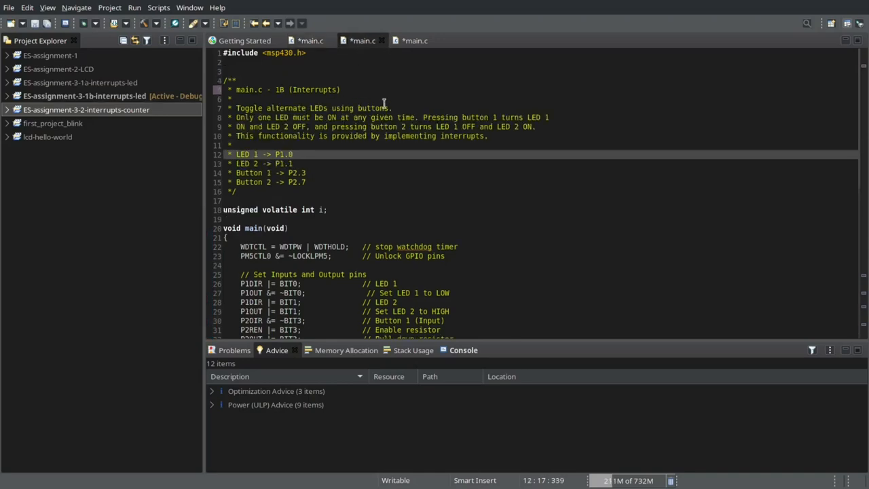
pyautogui.click(398, 108)
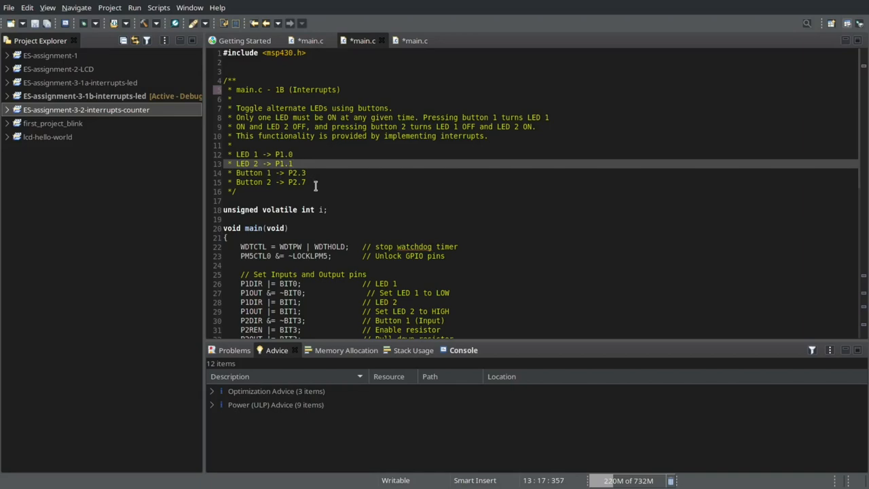
pyautogui.click(313, 182)
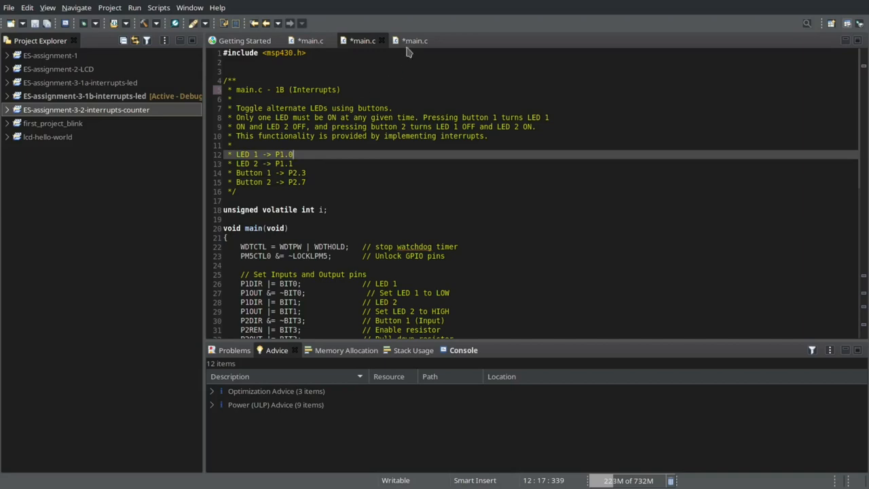
# Read through the button-counter LCD program, then launch the 1A program's debug session.
pyautogui.click(413, 41)
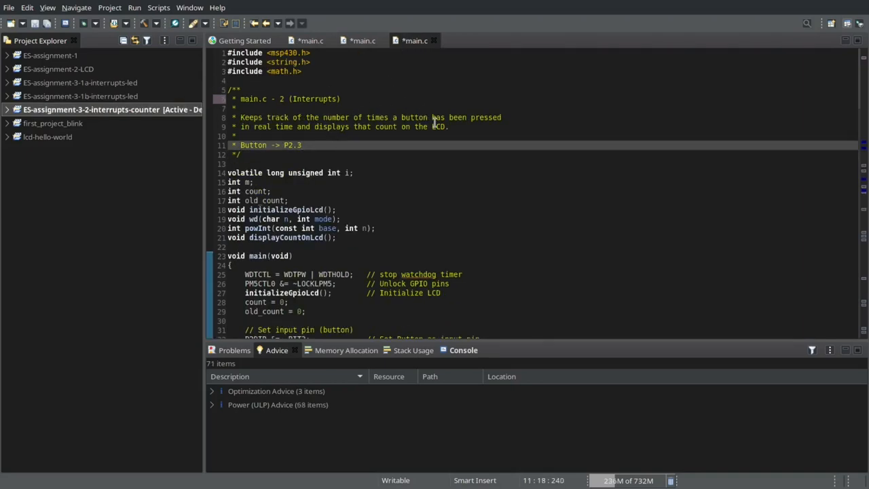
pyautogui.moveTo(334, 136)
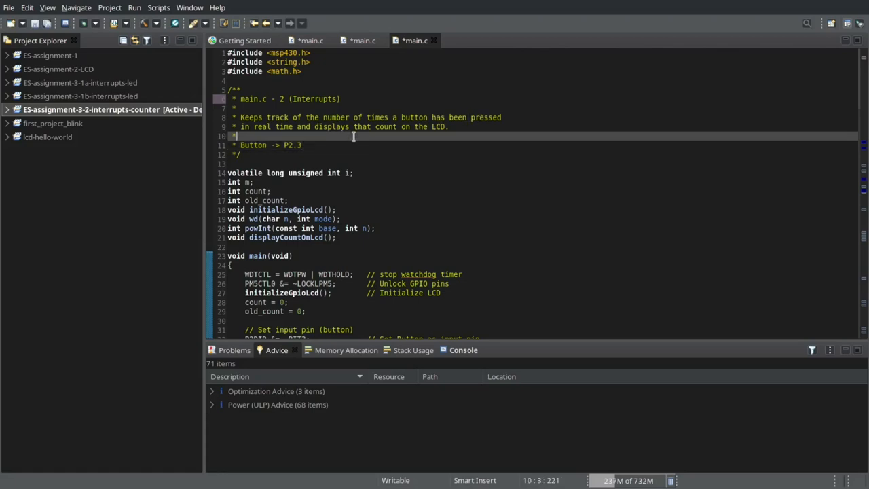
pyautogui.moveTo(459, 140)
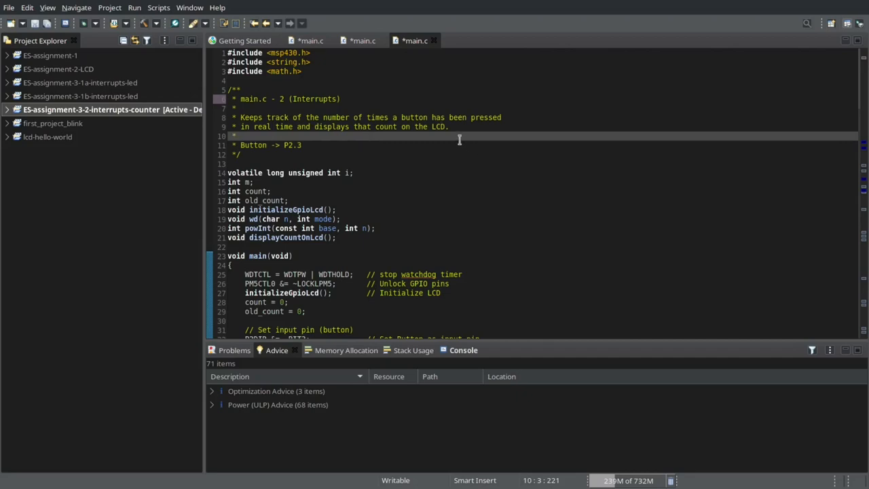
pyautogui.moveTo(371, 154)
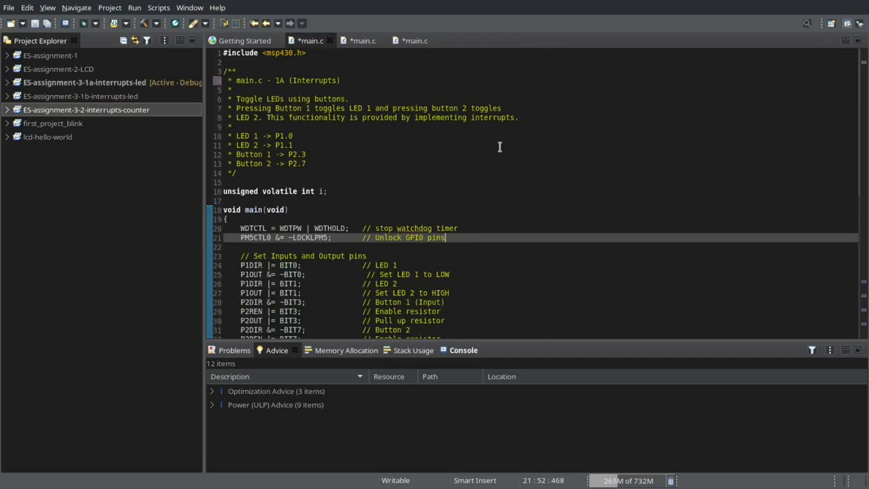
pyautogui.scroll(-3)
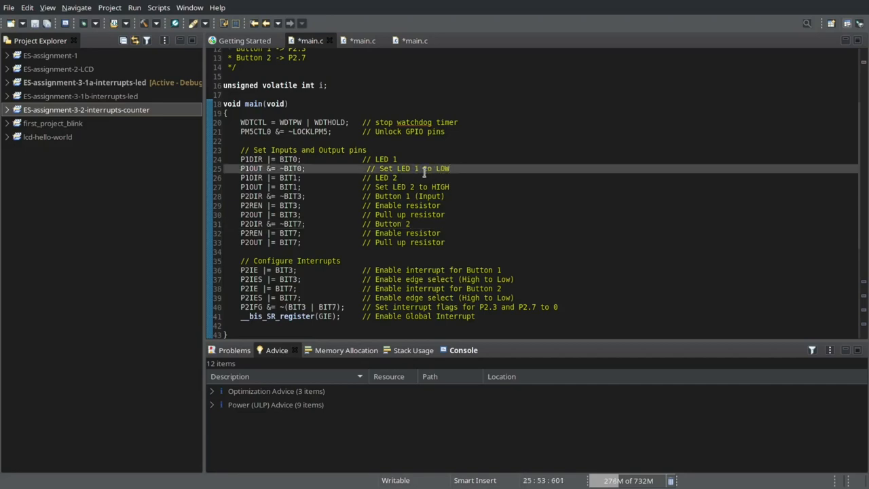
pyautogui.click(448, 187)
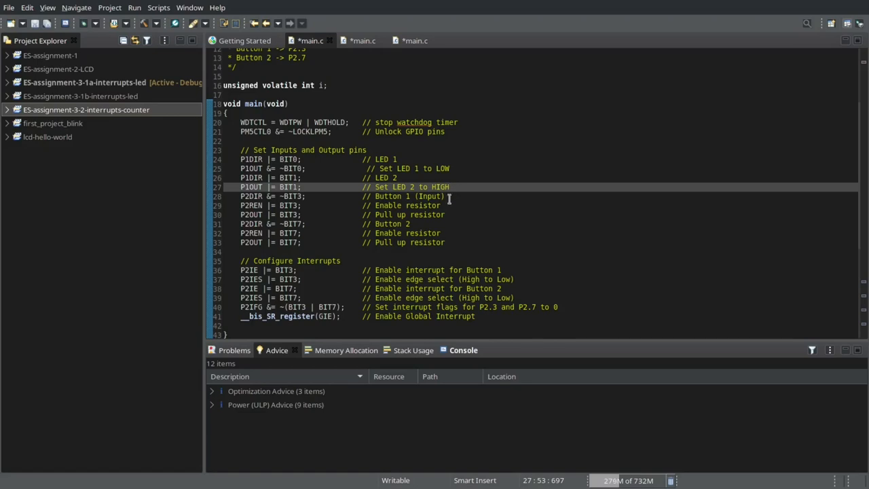
pyautogui.click(451, 197)
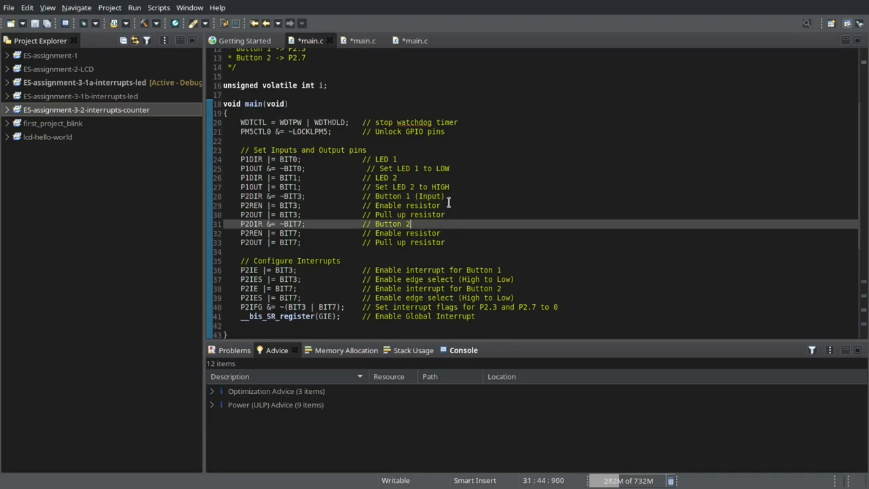
pyautogui.click(448, 215)
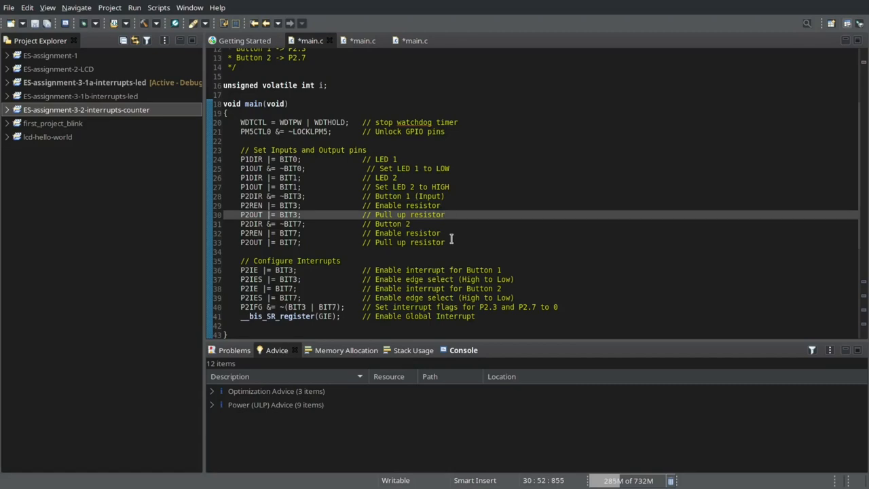
pyautogui.scroll(-3)
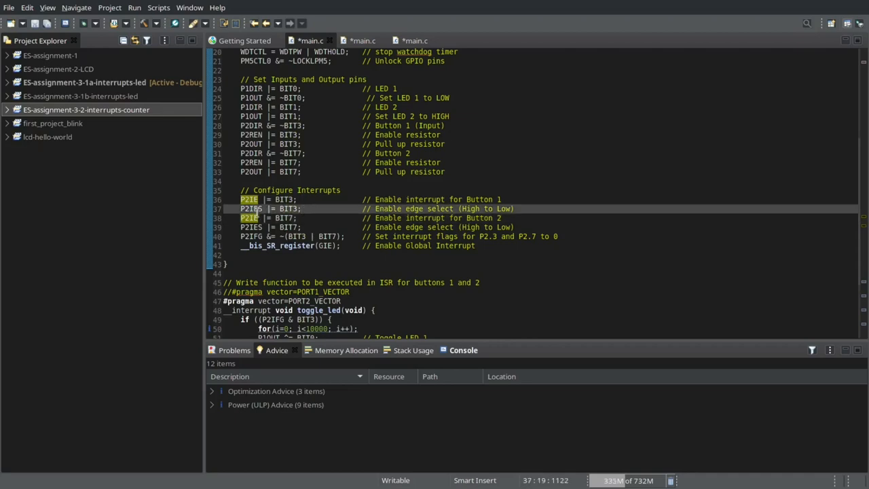
pyautogui.click(304, 208)
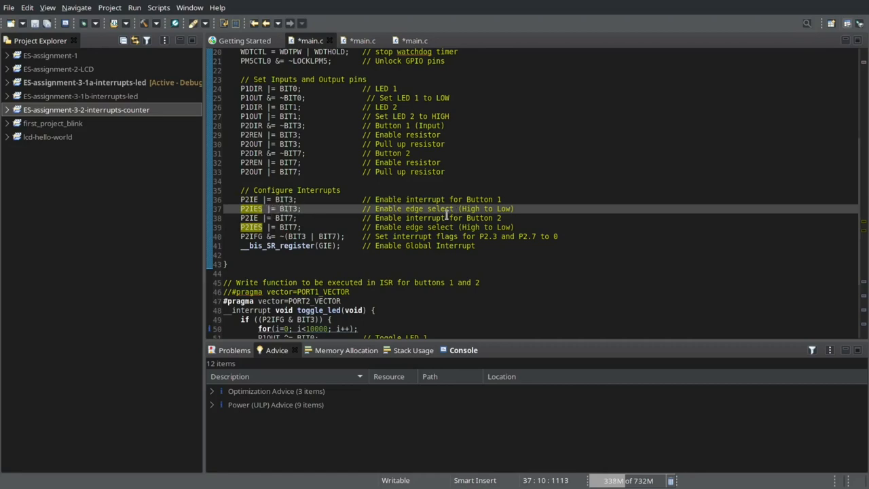
pyautogui.moveTo(461, 209)
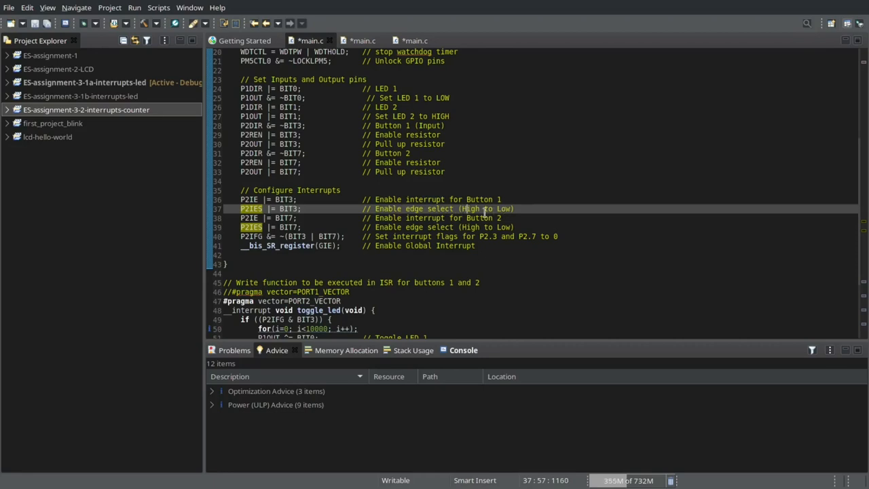
pyautogui.moveTo(460, 171)
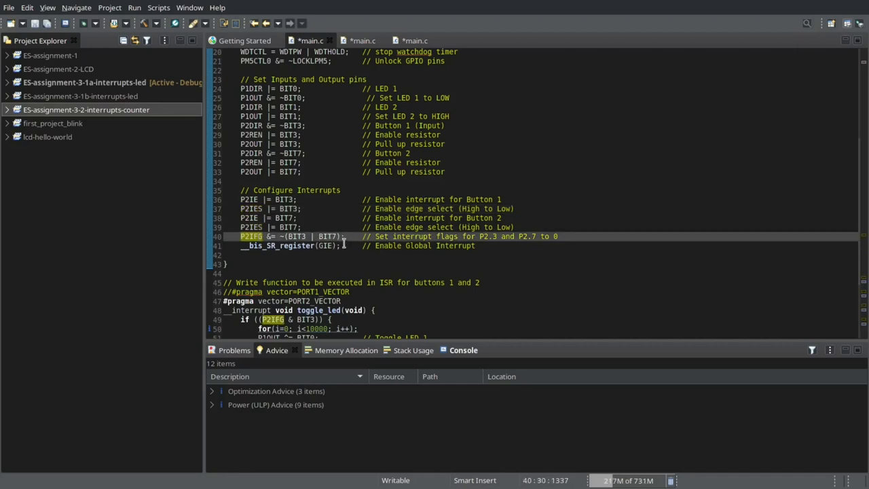
pyautogui.scroll(-3)
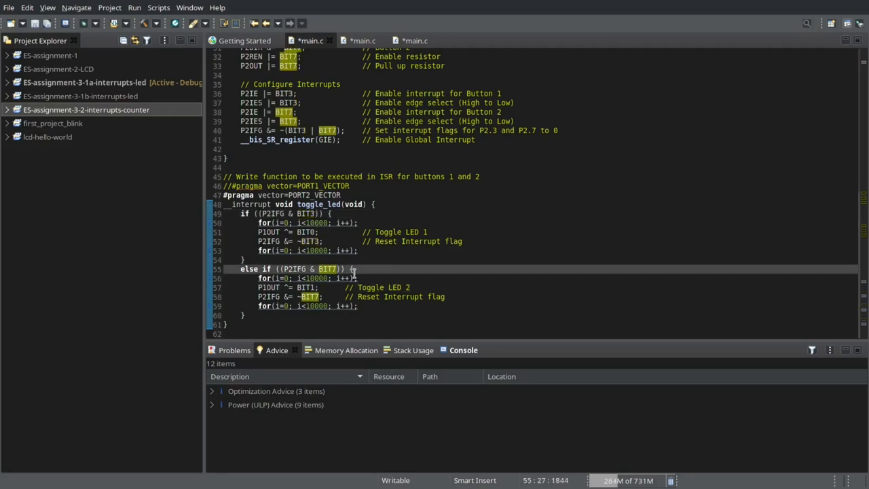
pyautogui.click(429, 231)
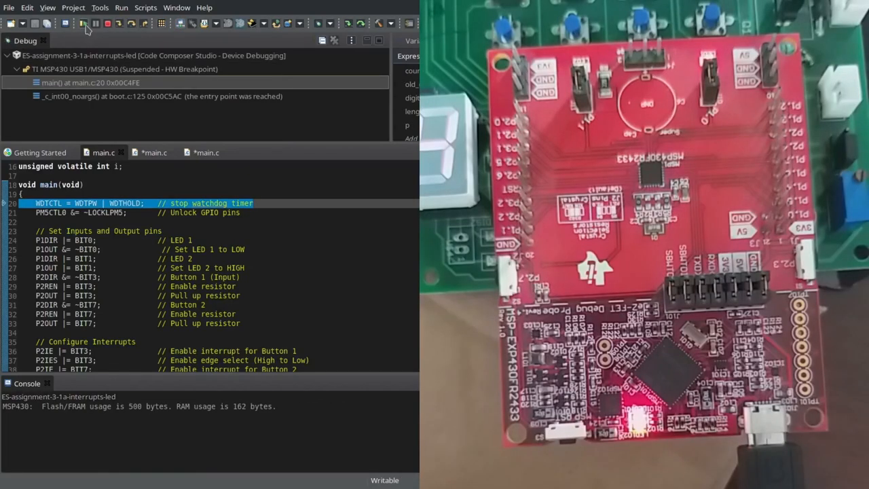
pyautogui.click(87, 23)
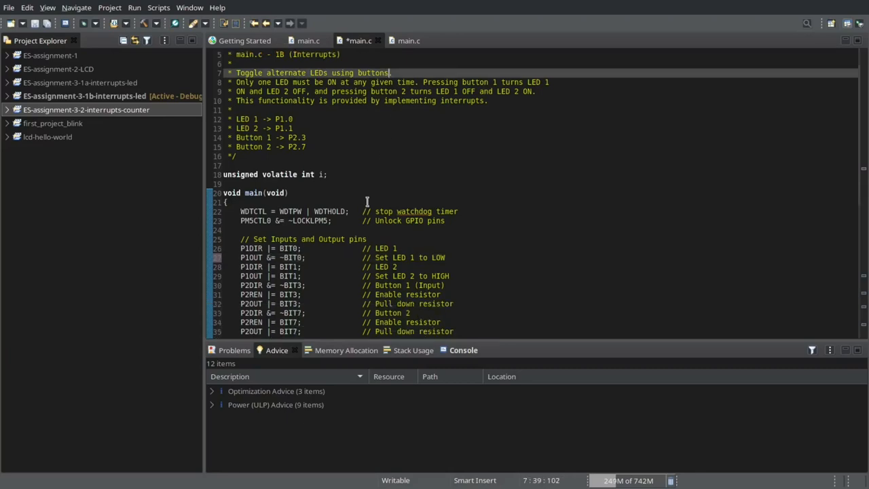
pyautogui.scroll(-3)
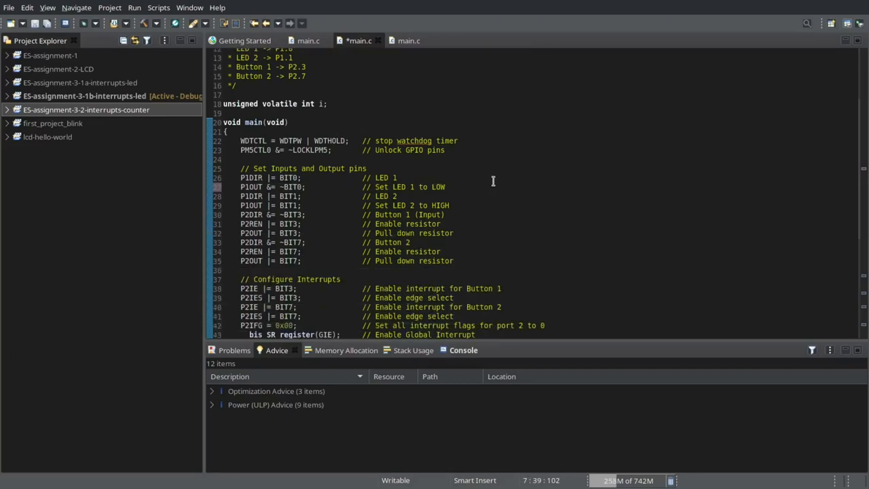
pyautogui.click(397, 177)
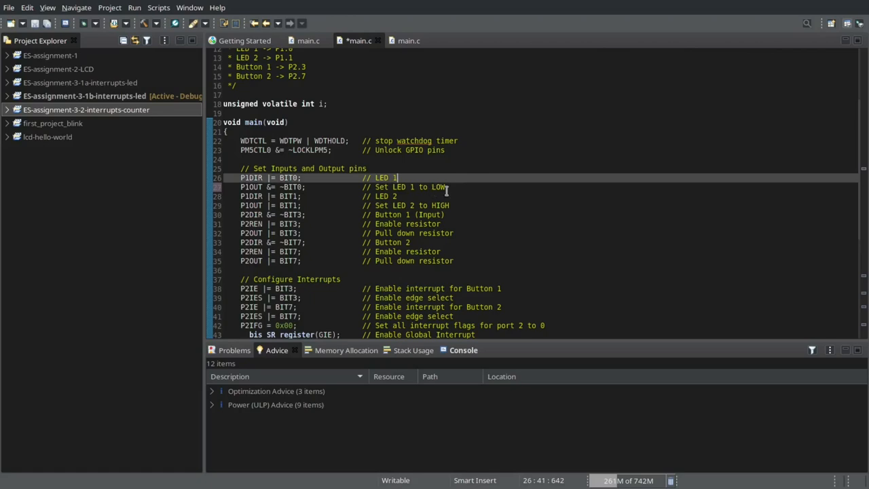
pyautogui.click(472, 214)
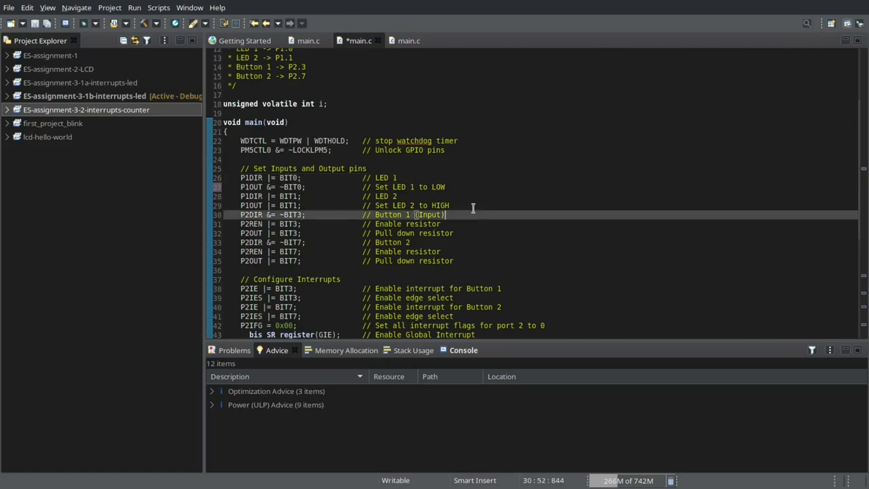
pyautogui.click(459, 205)
pyautogui.write('P1OUT |= BIT0;           // Set LED 1 on HIGH')
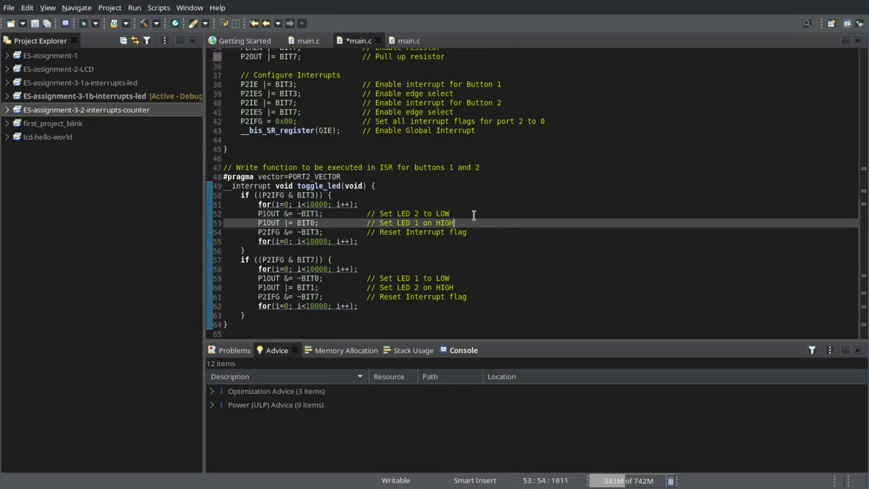
pyautogui.click(392, 213)
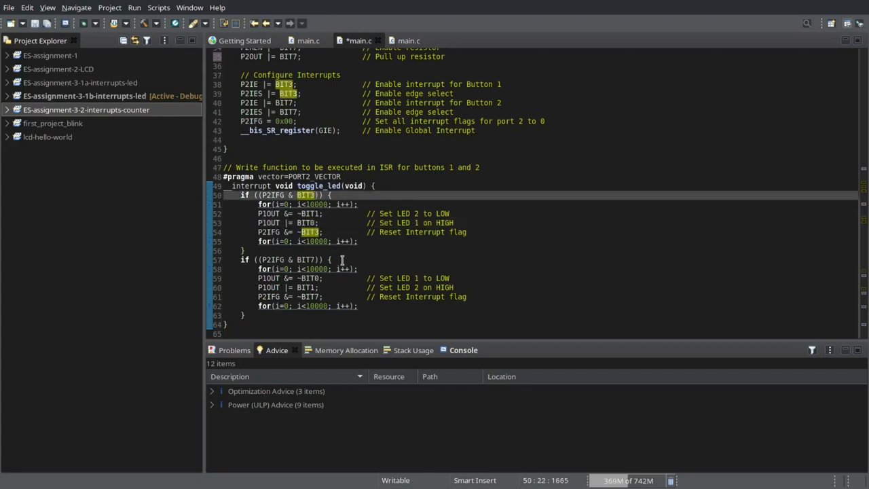
pyautogui.click(334, 259)
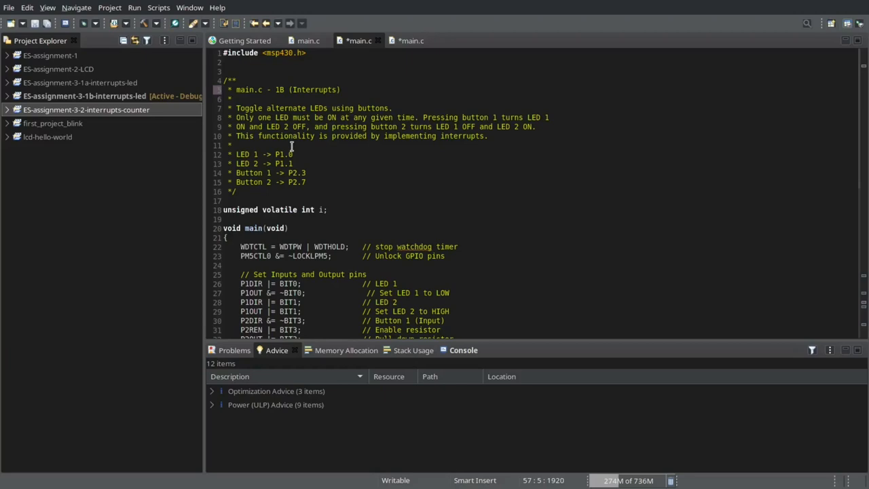
pyautogui.moveTo(192, 69)
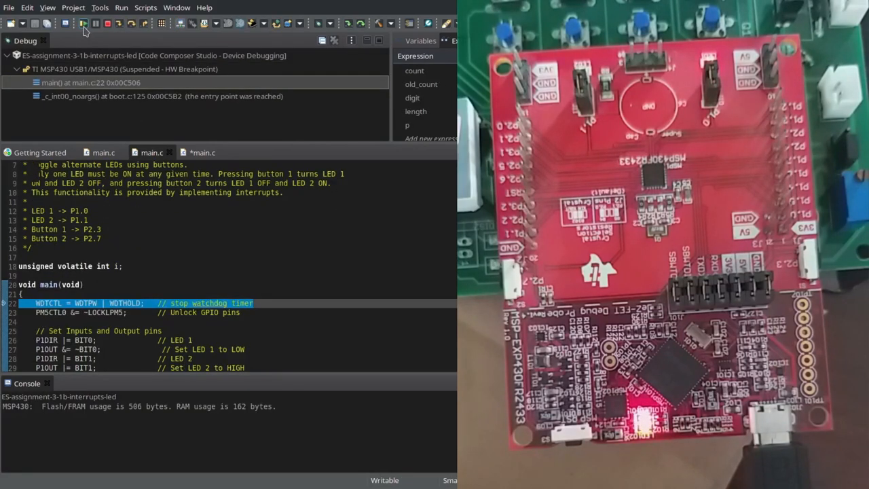
# Launch a debug session for the 1B alternate-LED project on the LaunchPad.
pyautogui.click(81, 23)
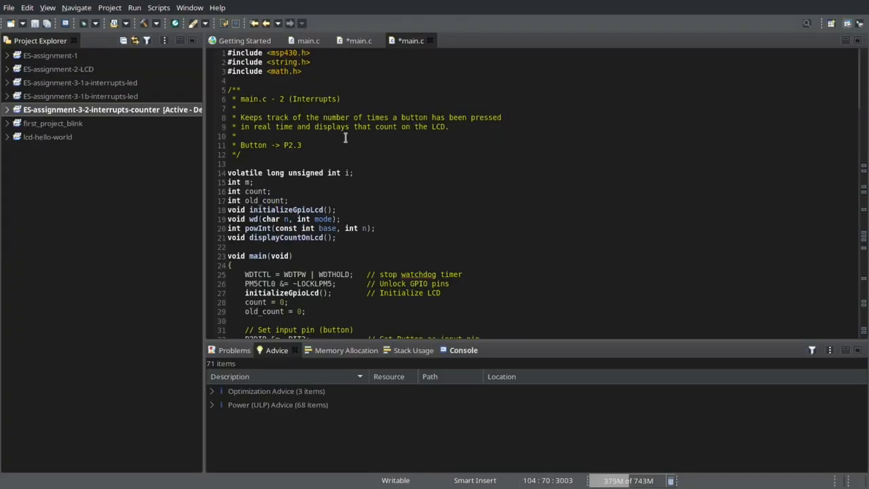
pyautogui.moveTo(450, 129)
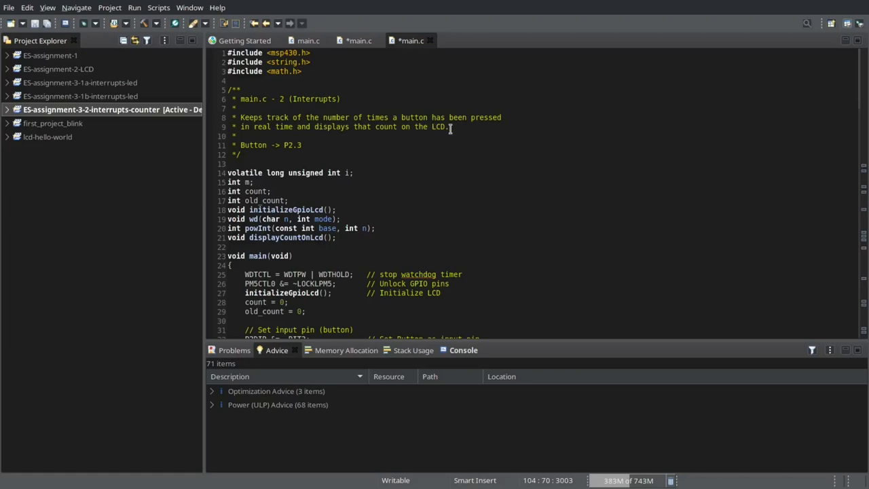
pyautogui.scroll(-3)
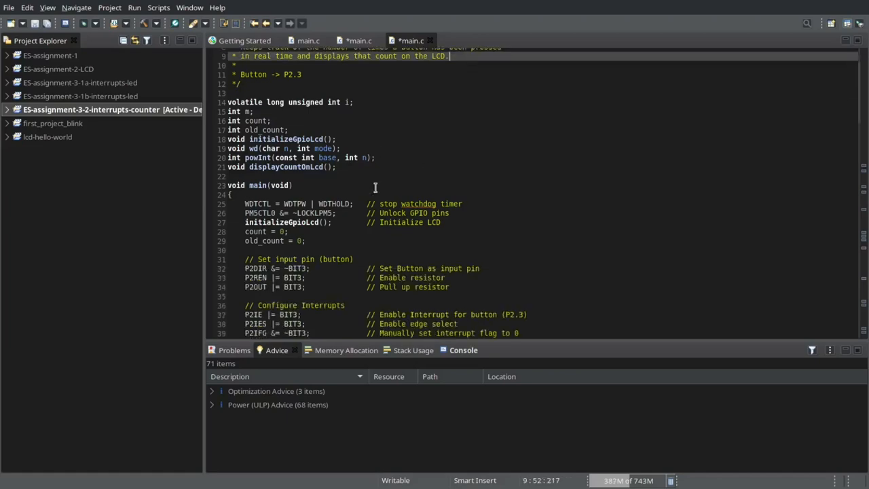
pyautogui.scroll(-3)
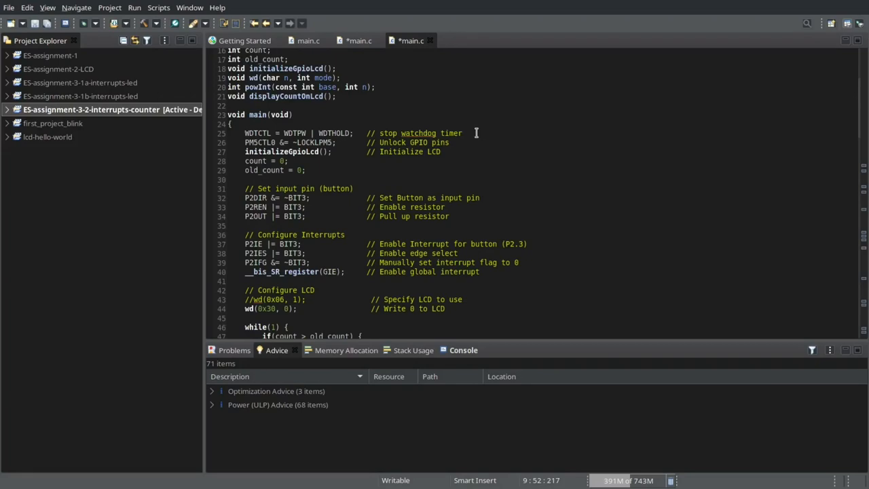
pyautogui.click(471, 133)
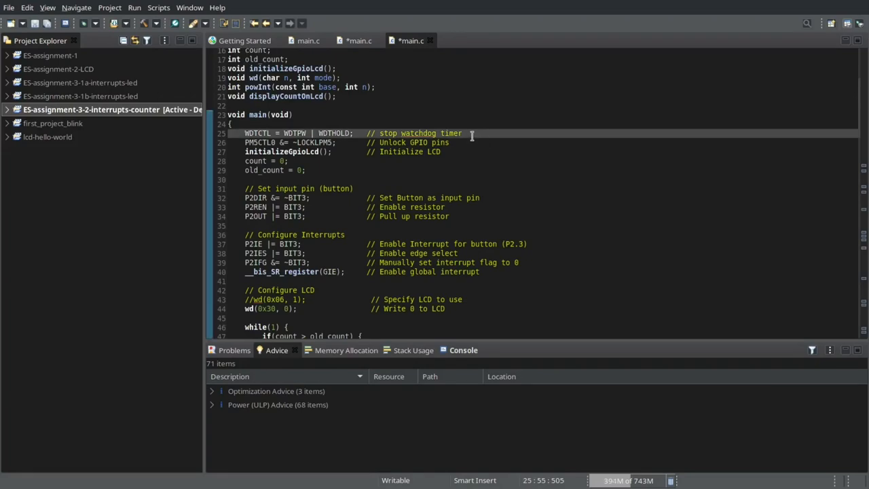
pyautogui.click(452, 142)
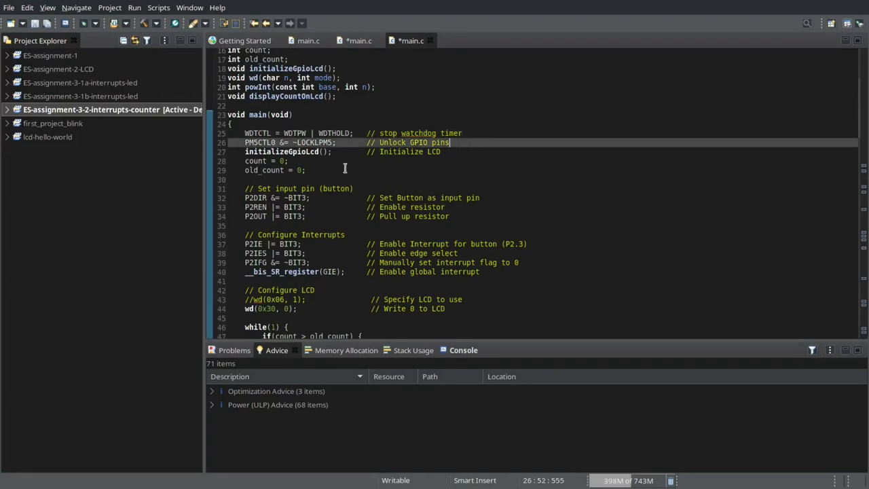
pyautogui.click(369, 152)
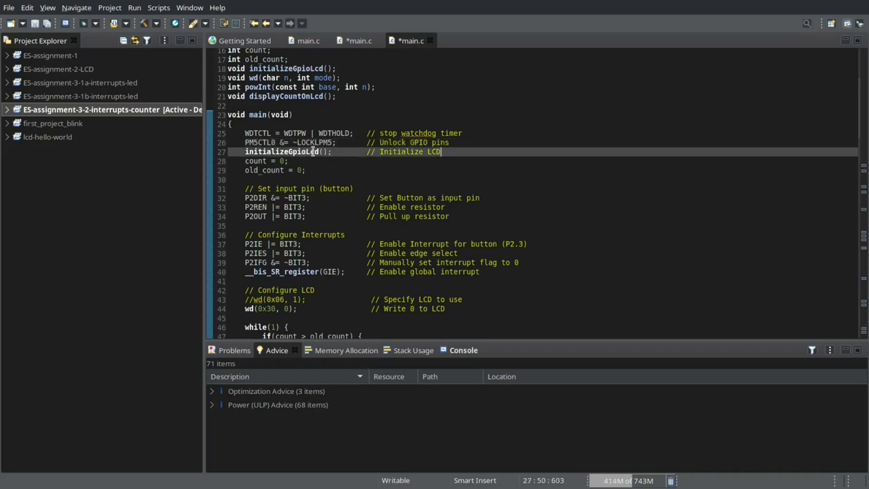
pyautogui.doubleClick(282, 152)
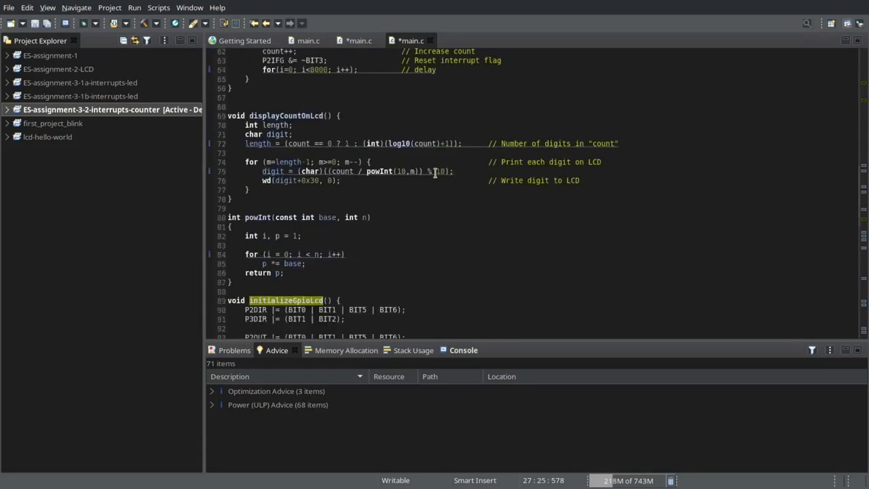
pyautogui.scroll(-3)
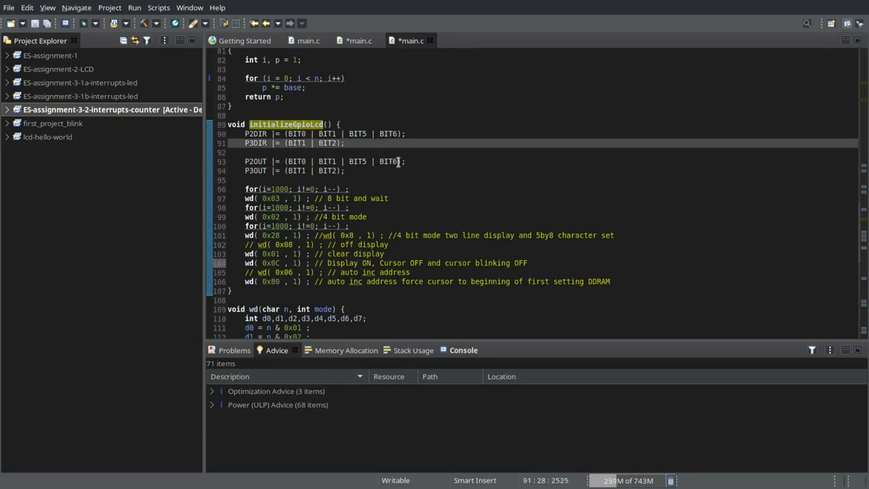
pyautogui.moveTo(349, 198)
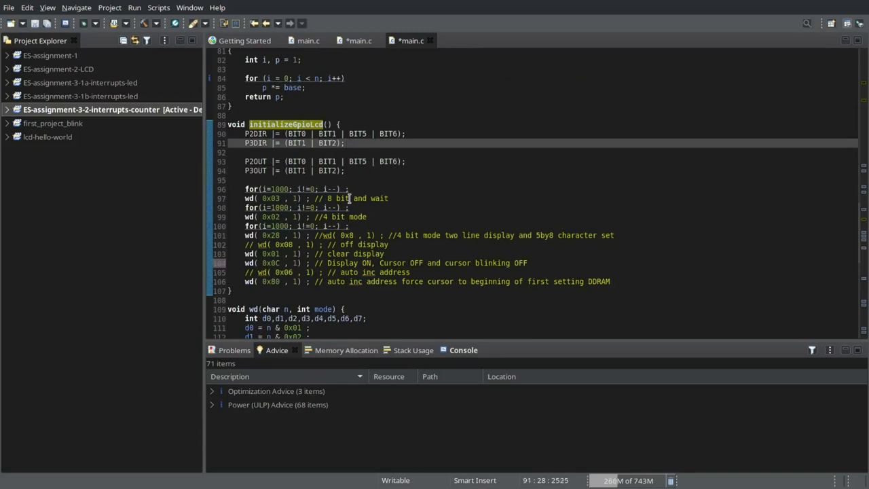
pyautogui.click(392, 199)
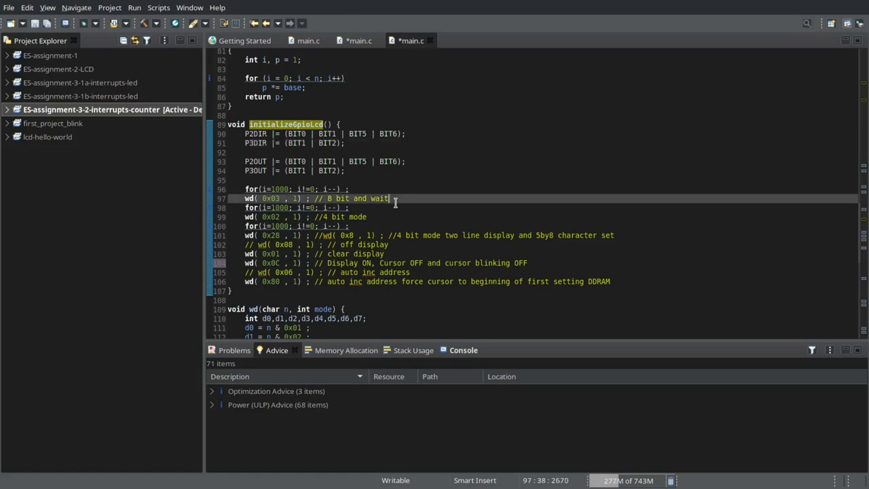
pyautogui.click(388, 216)
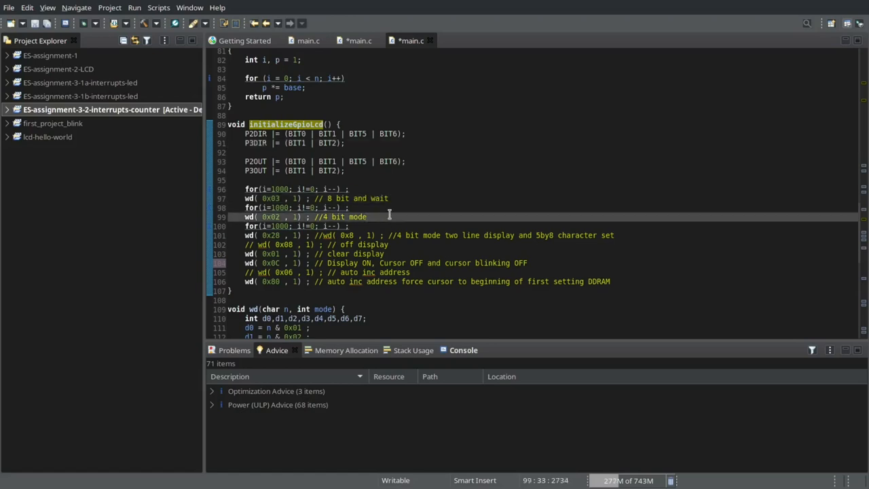
pyautogui.moveTo(377, 216)
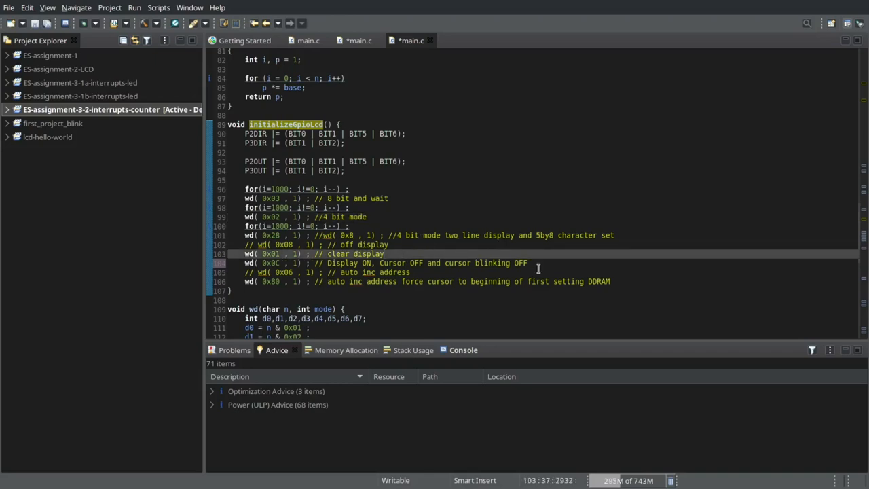
pyautogui.click(531, 263)
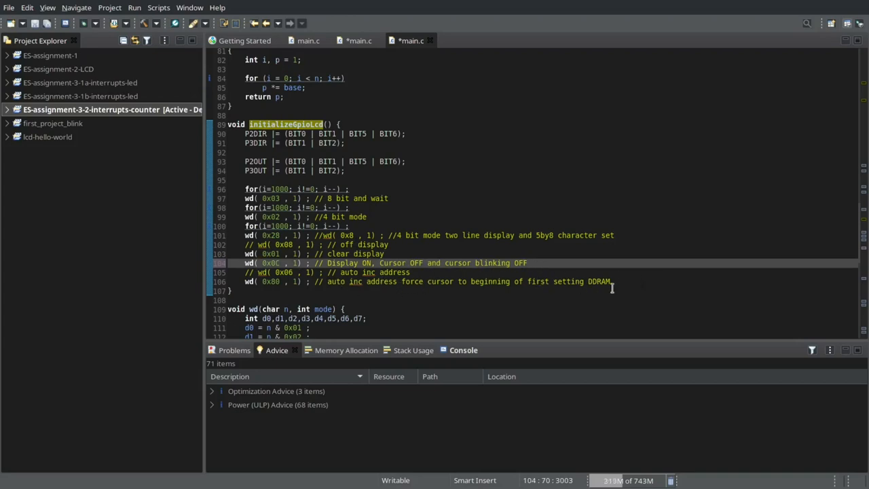
pyautogui.click(611, 281)
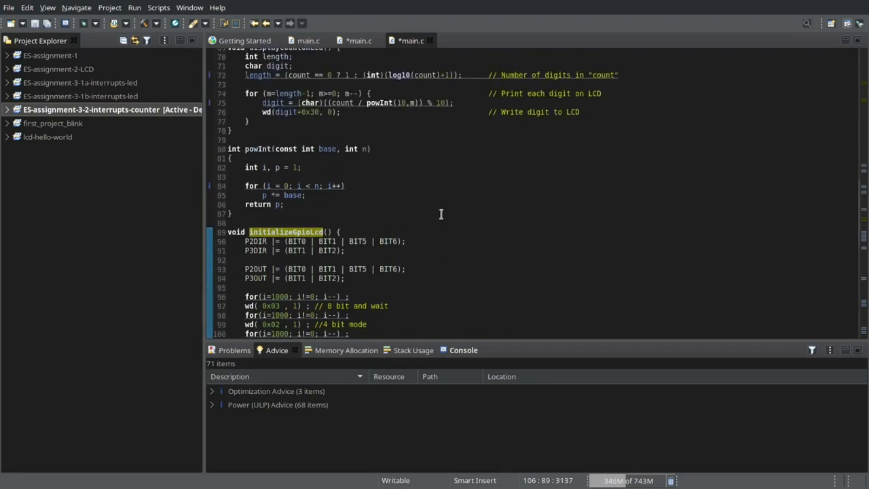
pyautogui.scroll(-3)
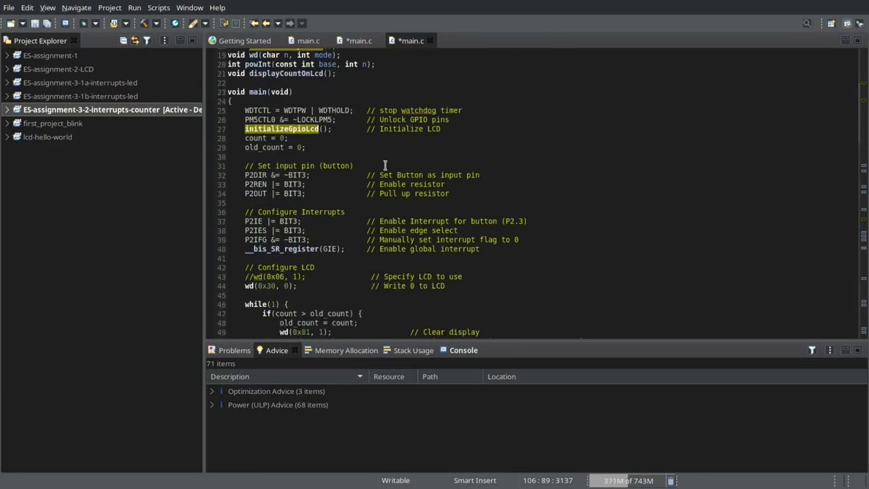
pyautogui.click(315, 148)
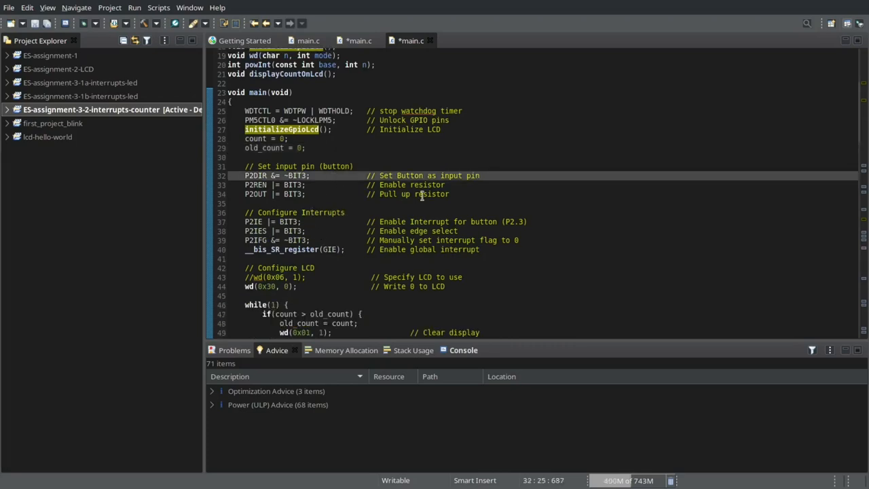
pyautogui.click(361, 193)
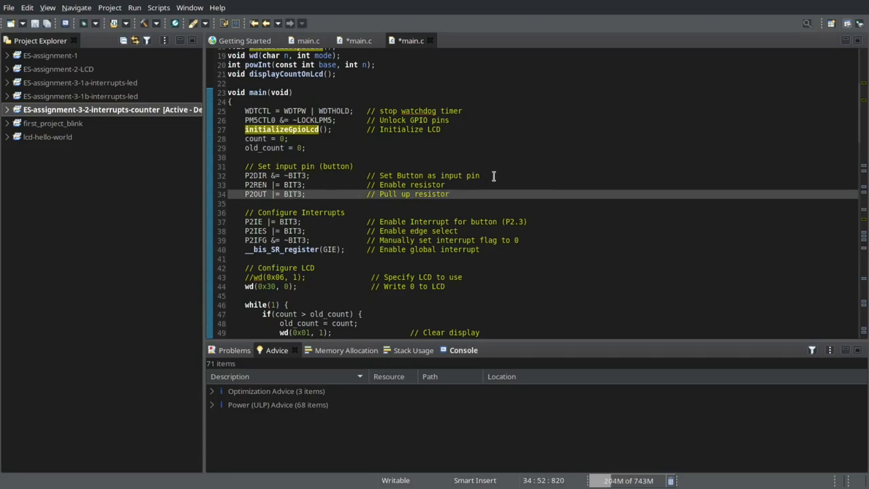
pyautogui.moveTo(409, 198)
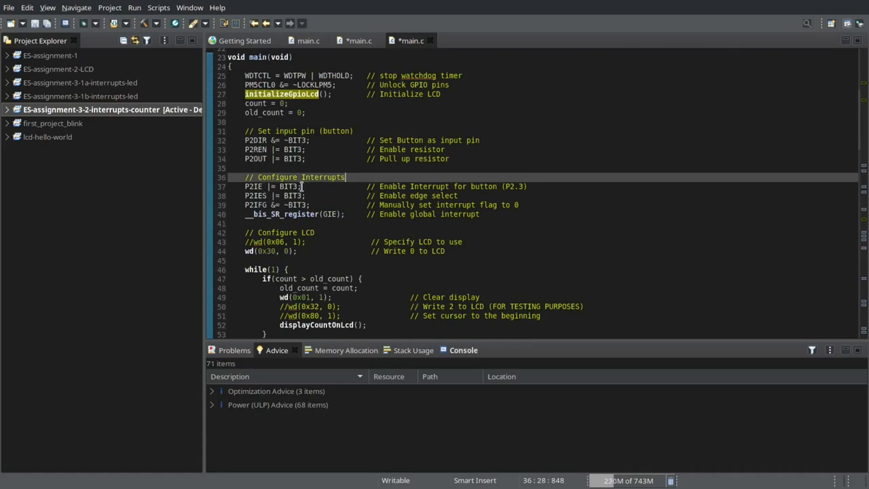
pyautogui.click(304, 195)
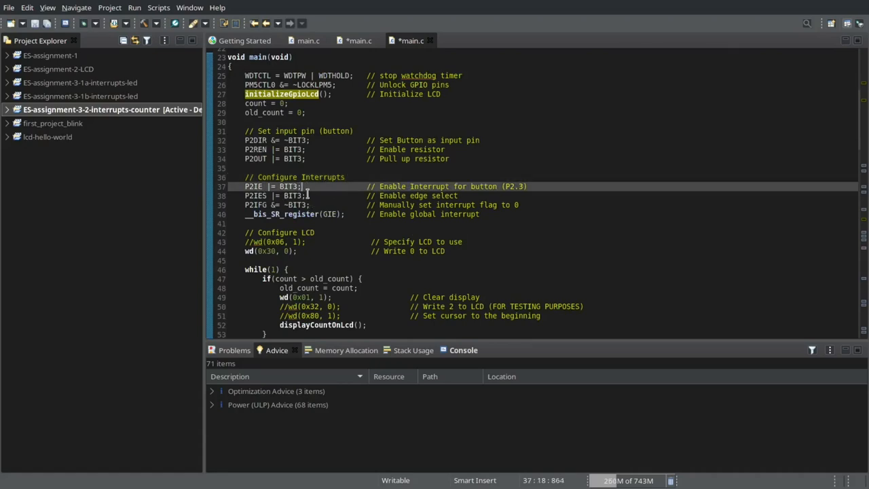
pyautogui.click(303, 195)
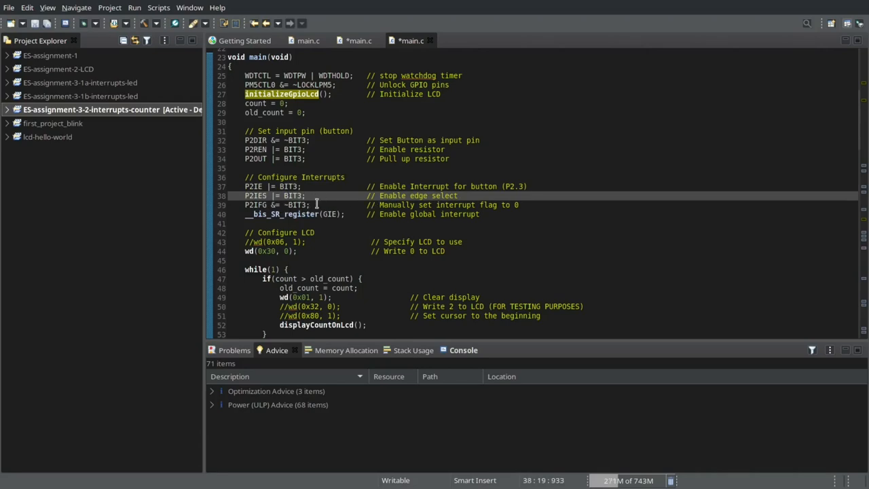
pyautogui.click(310, 205)
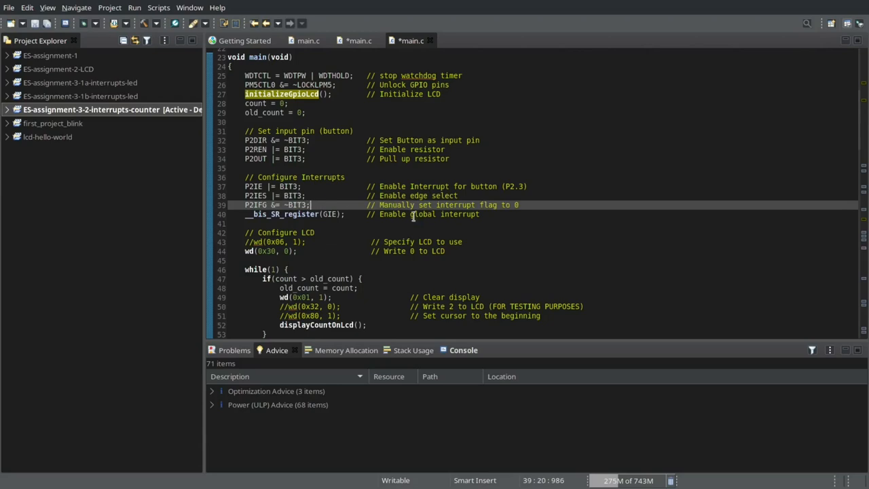
pyautogui.click(480, 214)
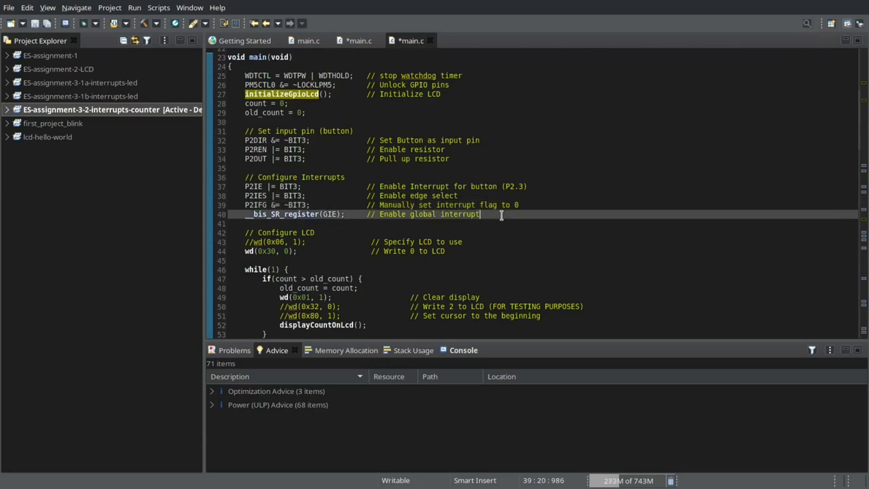
pyautogui.scroll(-3)
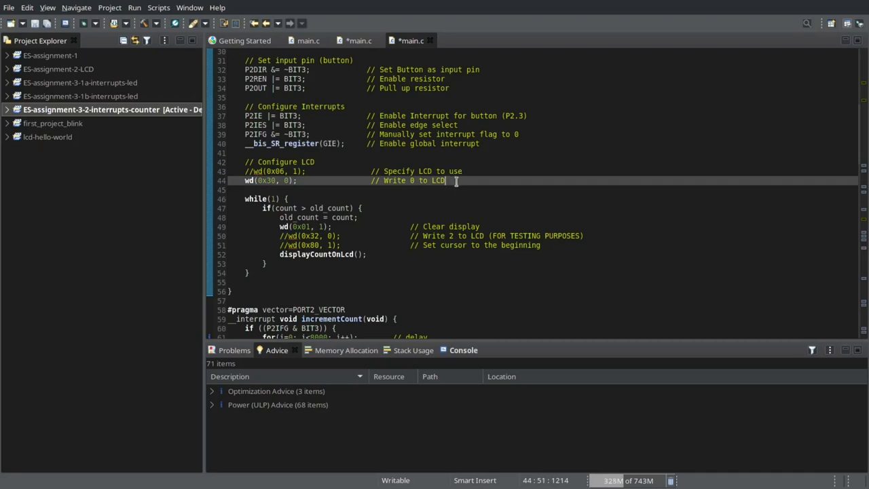
pyautogui.scroll(-3)
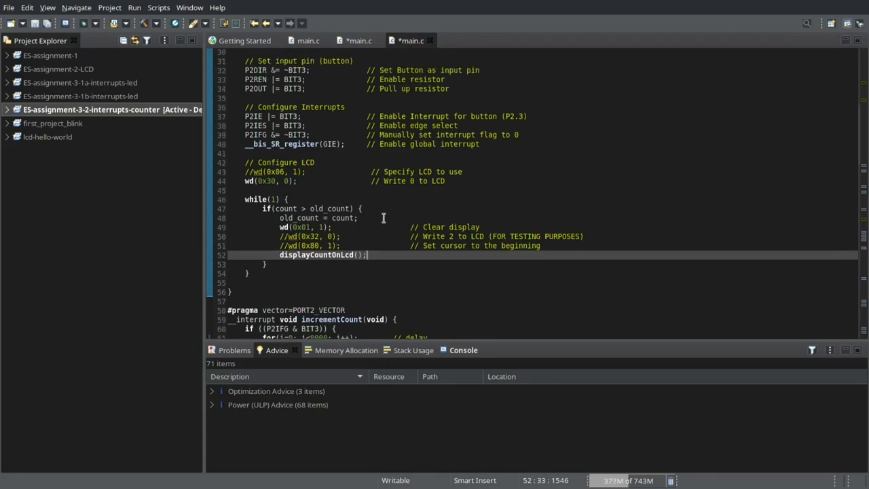
pyautogui.scroll(-3)
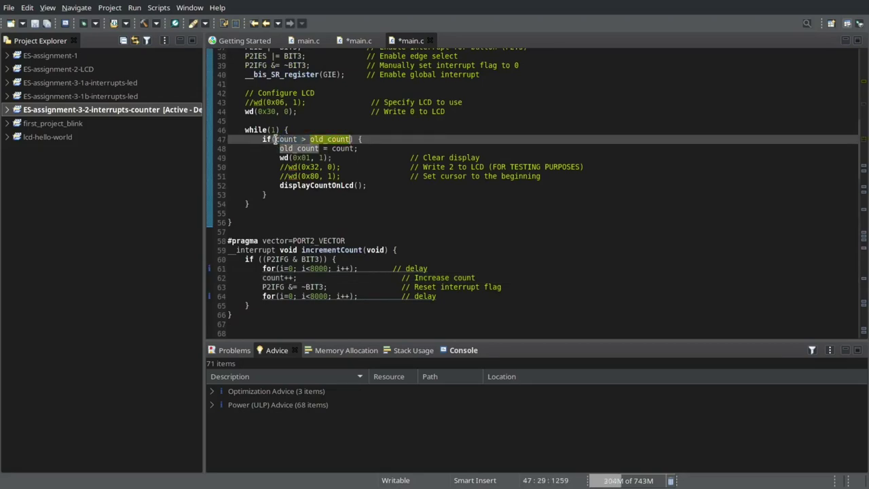
pyautogui.doubleClick(284, 139)
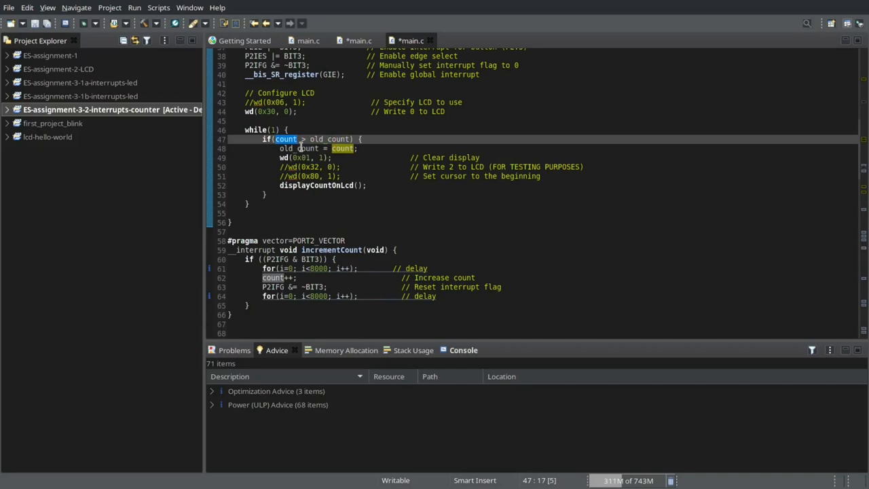
pyautogui.click(333, 138)
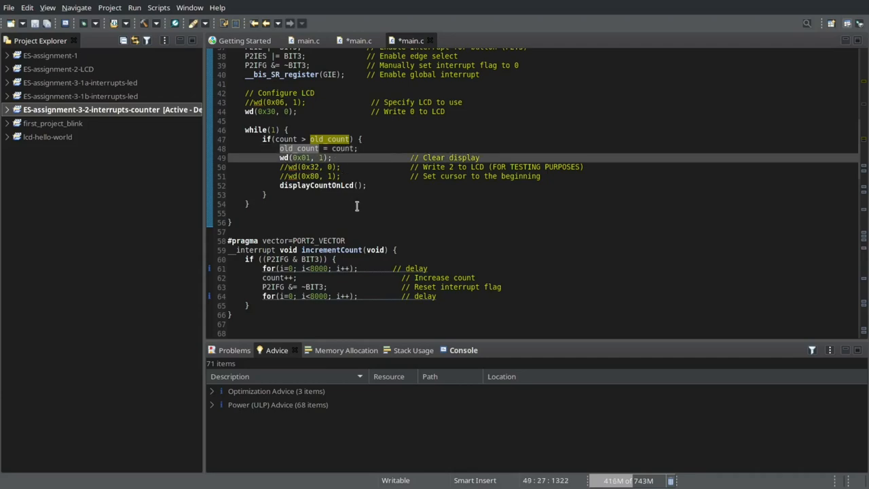
pyautogui.click(334, 184)
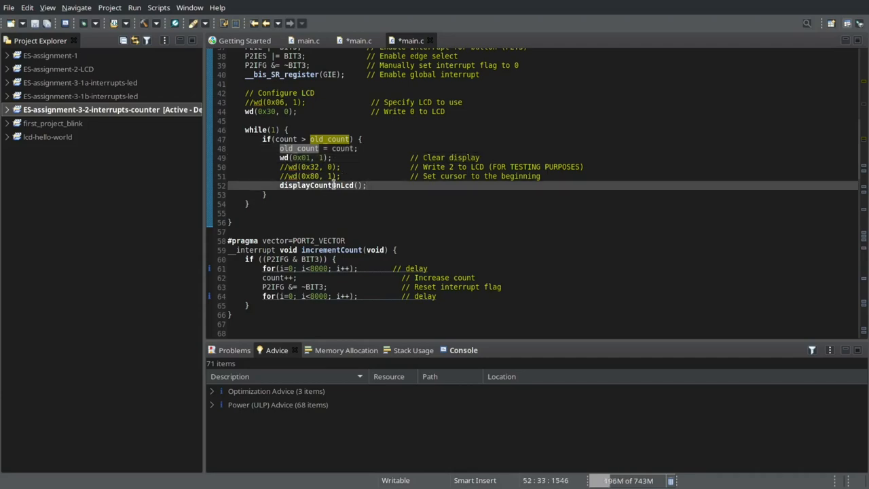
pyautogui.scroll(-3)
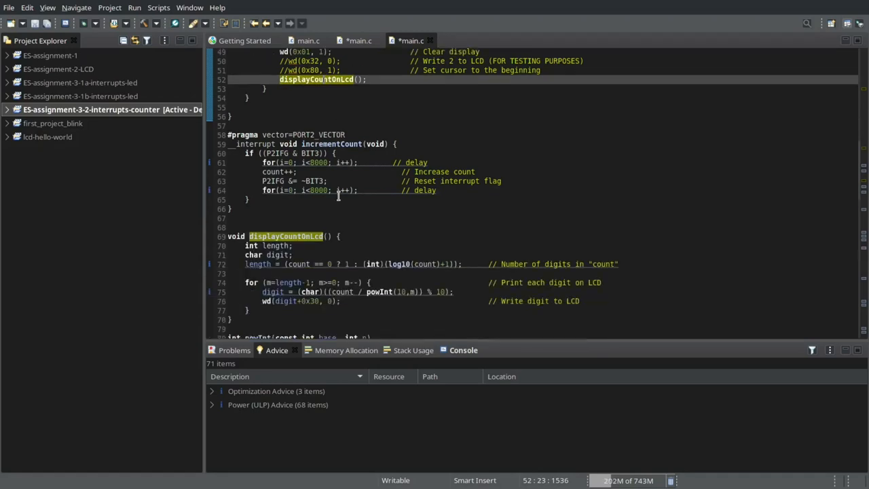
pyautogui.scroll(-3)
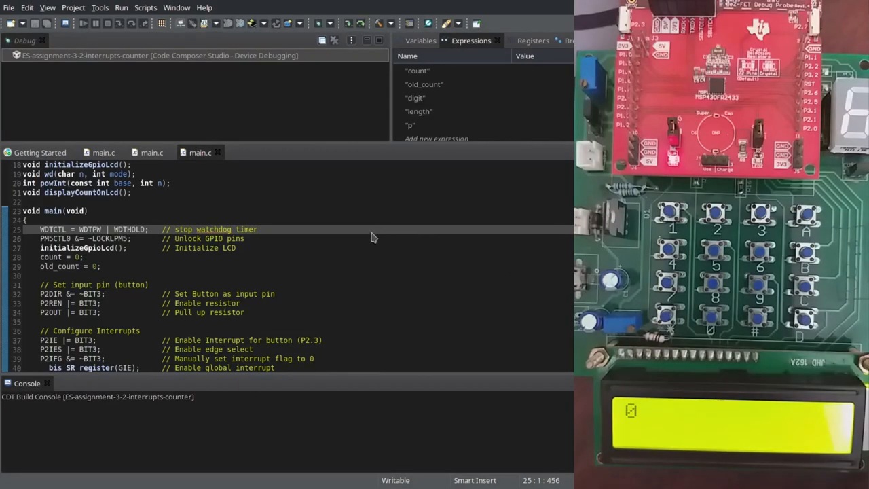
pyautogui.moveTo(211, 152)
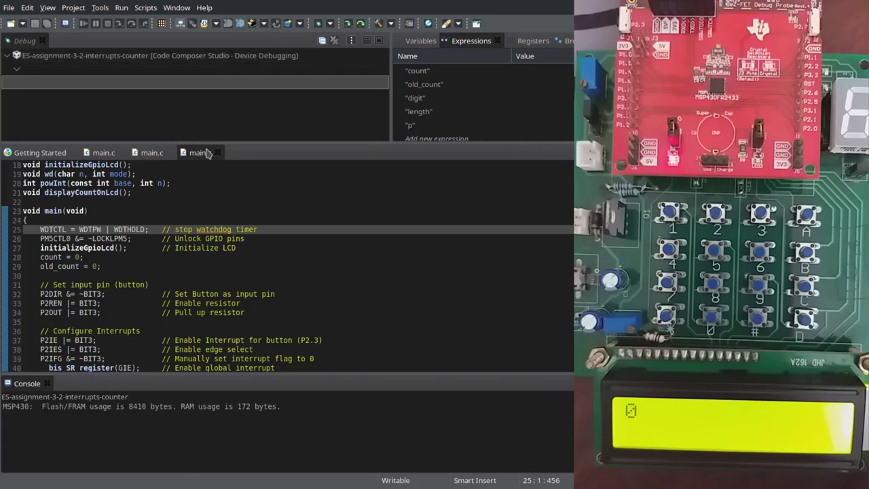
# Flash the interrupt counter project to the MSP430 and resume it, LCD showing 0.
pyautogui.click(87, 24)
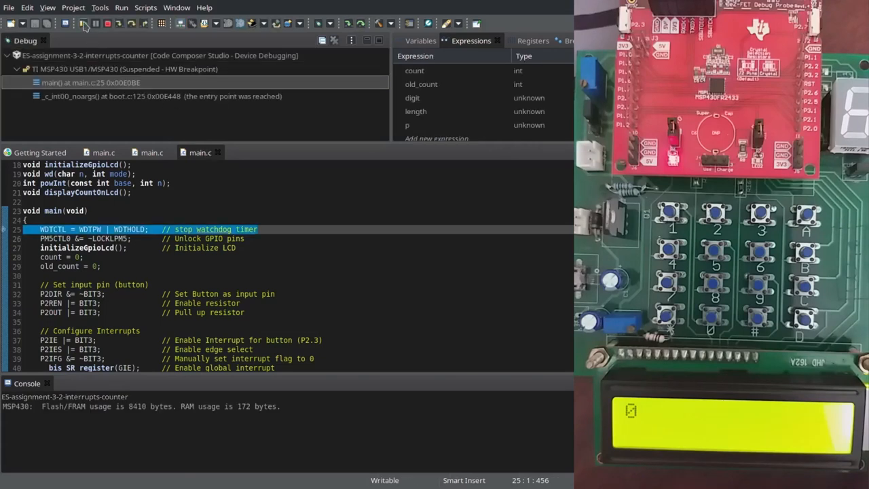
pyautogui.click(84, 25)
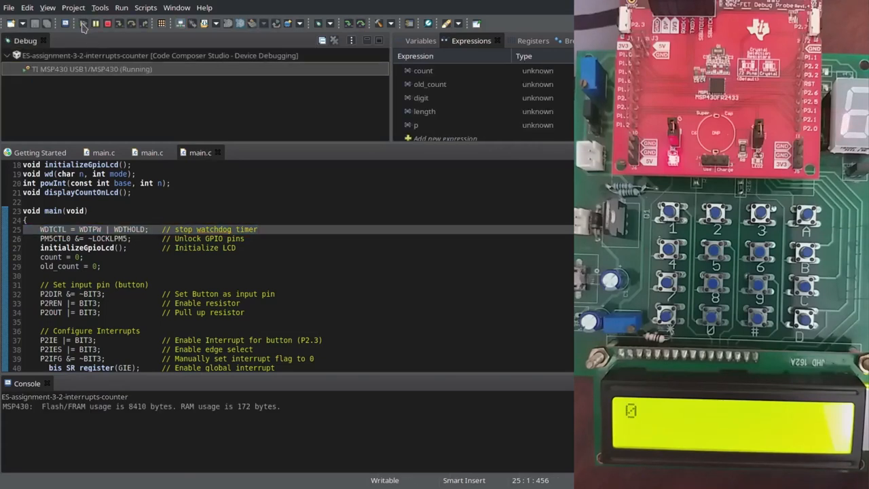